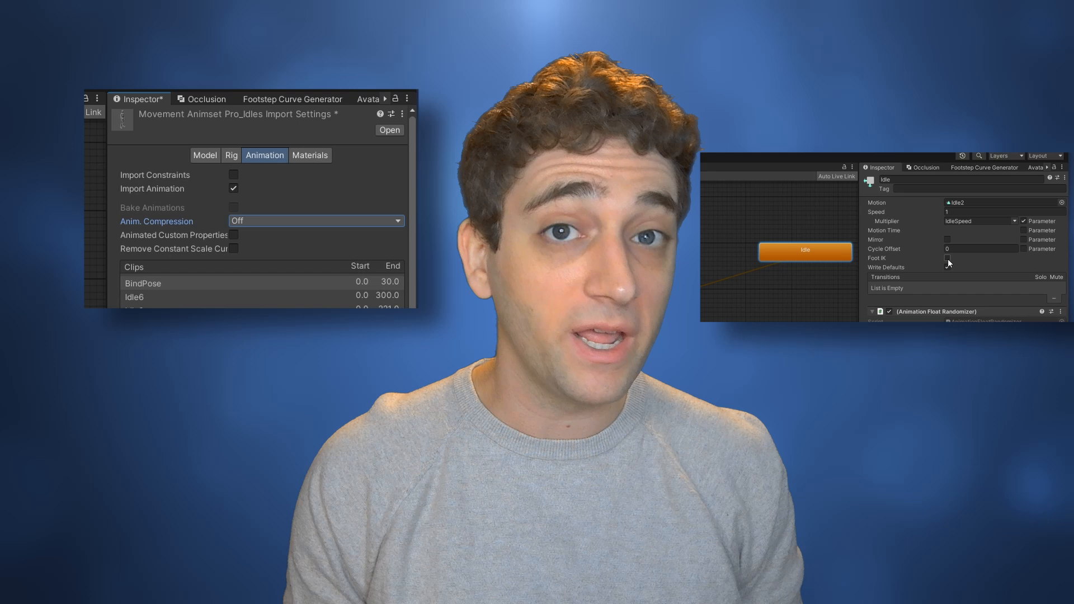
Select the Idle state in the Animator and enable Foot IK in its Inspector.
{"action": "left_click", "coordinate": [947, 257]}
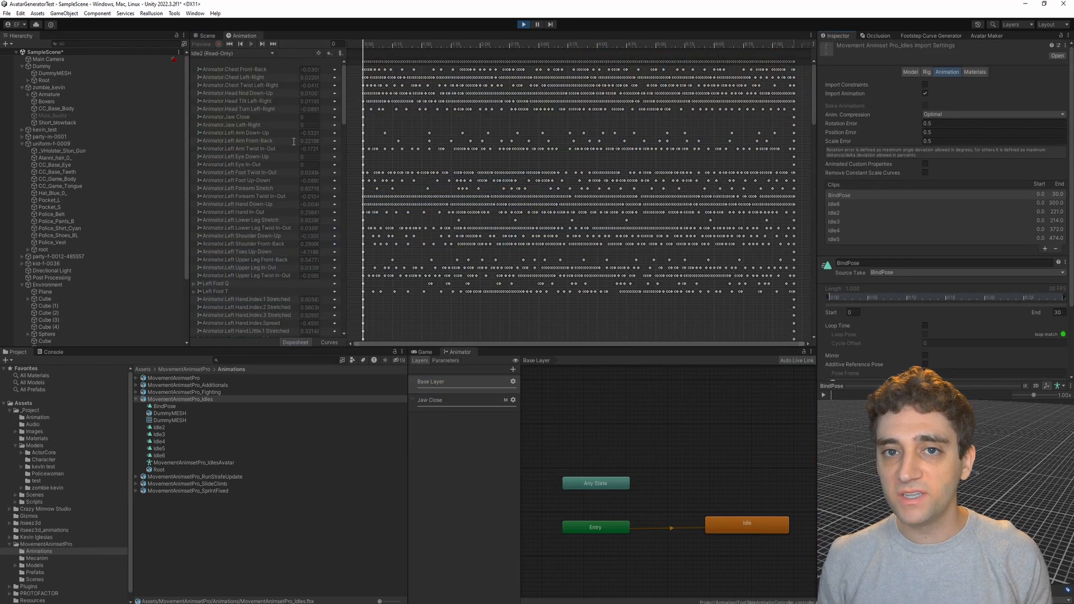
{"action": "mouse_move", "coordinate": [966, 205]}
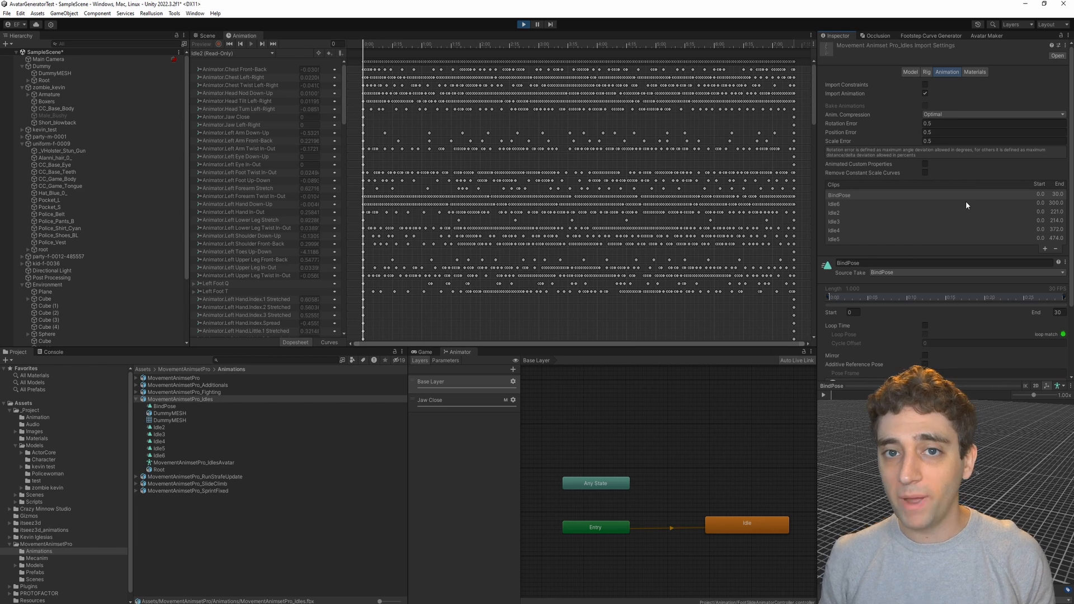
{"action": "left_click", "coordinate": [987, 114]}
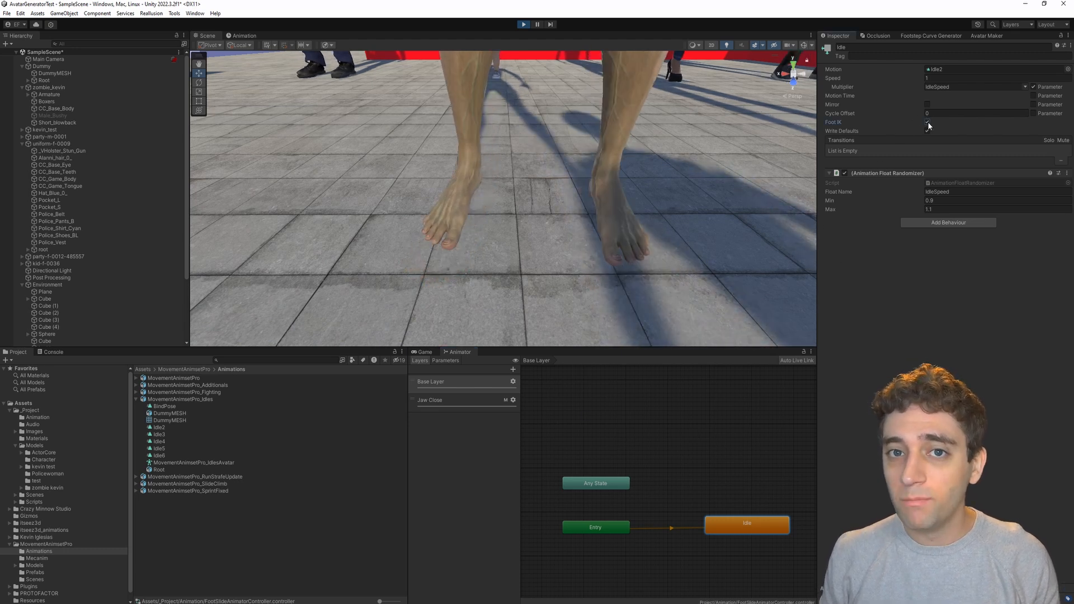
{"action": "left_click", "coordinate": [927, 122]}
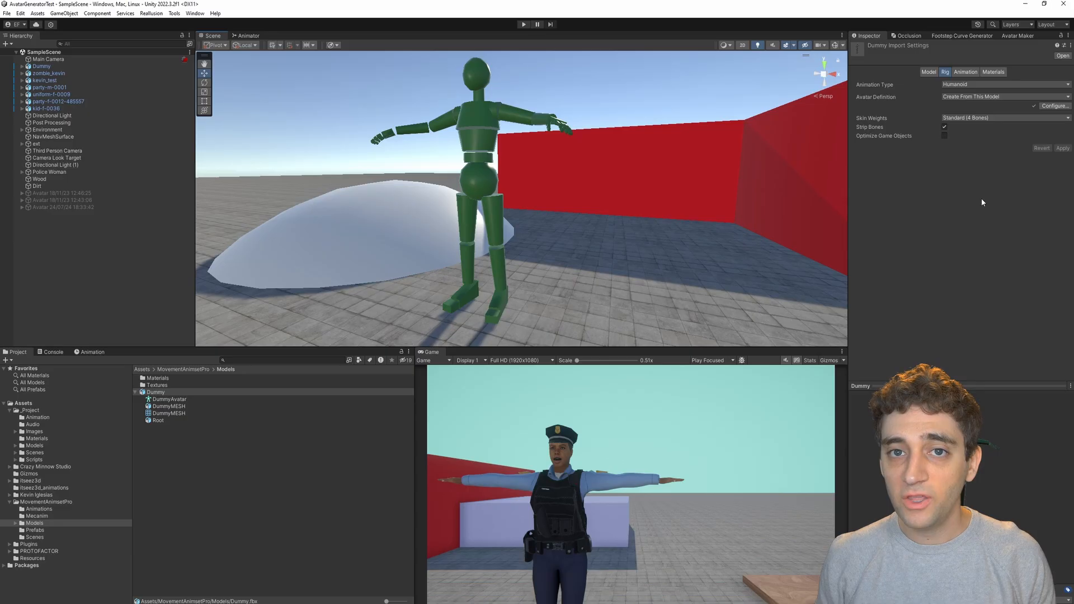
Configure the Dummy avatar, view Muscles & Settings and preview a muscle group pose.
{"action": "left_click", "coordinate": [1053, 106]}
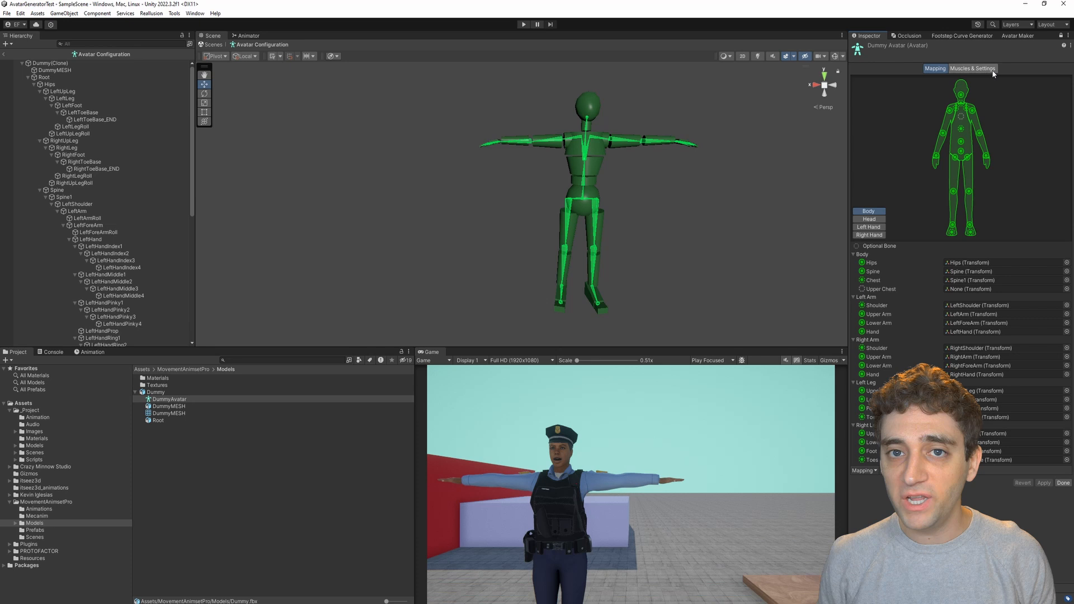
{"action": "left_click", "coordinate": [972, 68]}
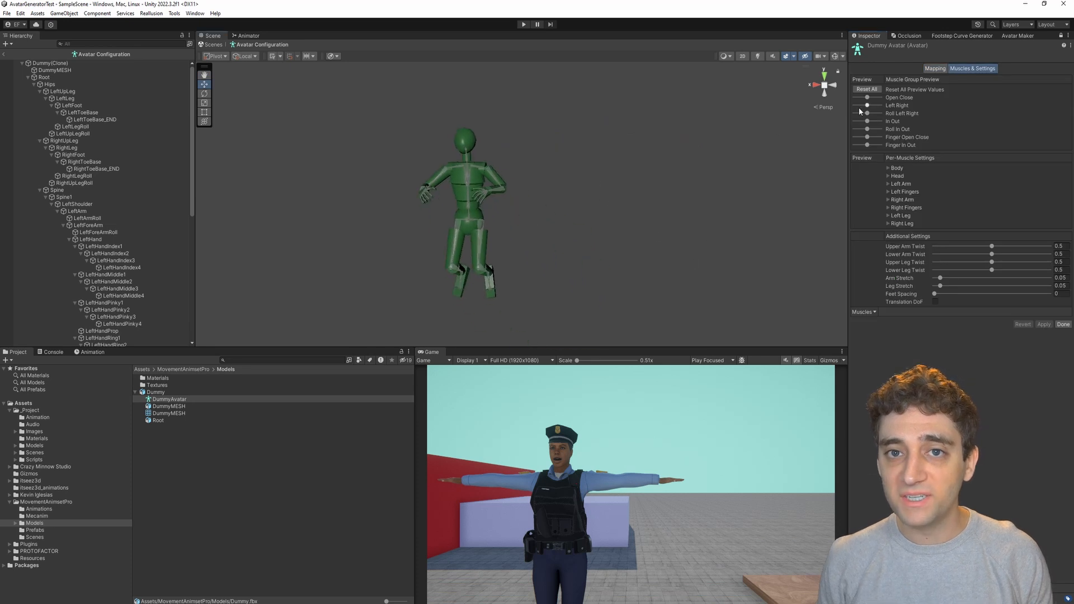
{"action": "left_click_drag", "start_coordinate": [883, 97], "coordinate": [865, 97]}
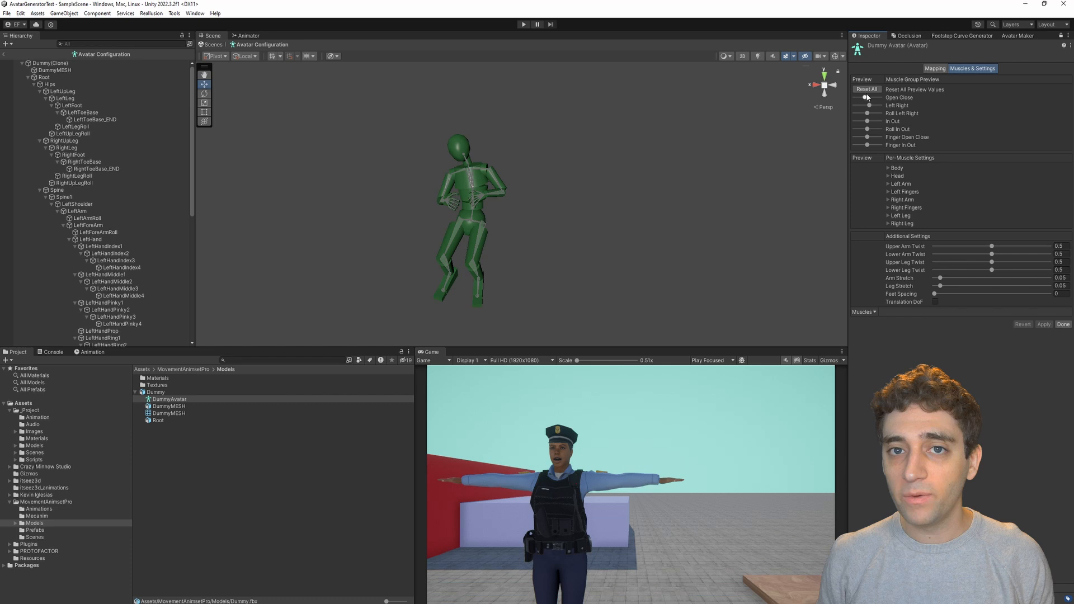
{"action": "left_click", "coordinate": [889, 167]}
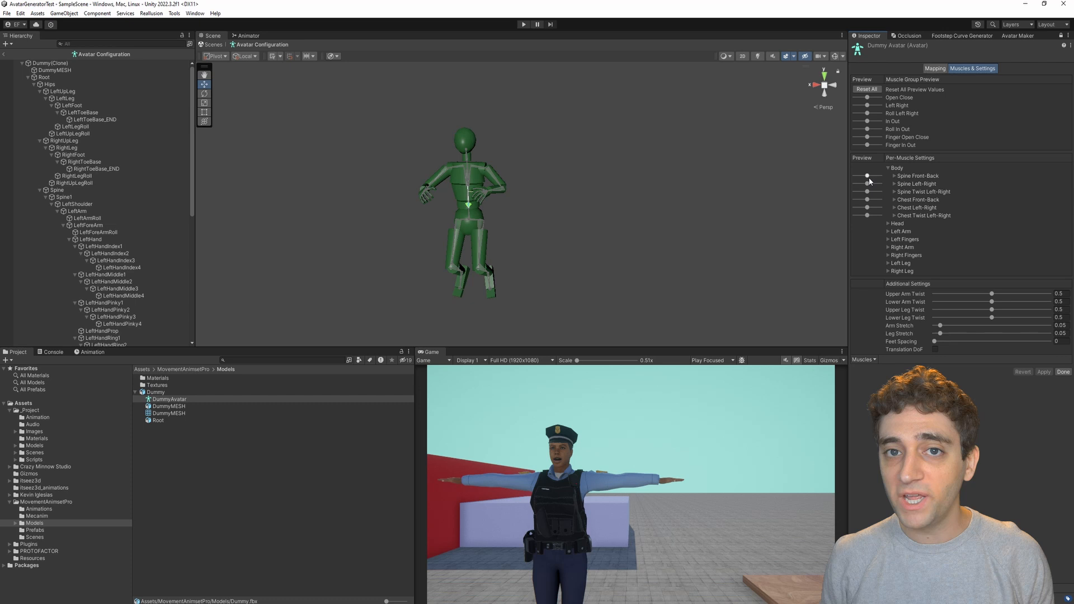
{"action": "left_click", "coordinate": [888, 168]}
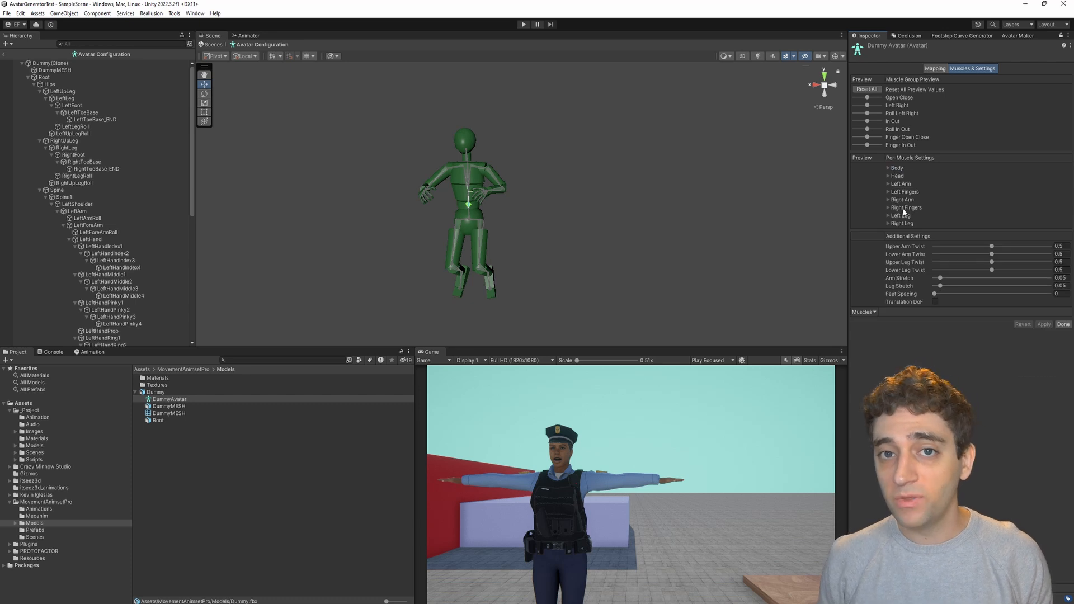
Narrow the Right Arm Shoulder Down-Up range to about -36.8 to 28.84.
{"action": "left_click", "coordinate": [890, 199]}
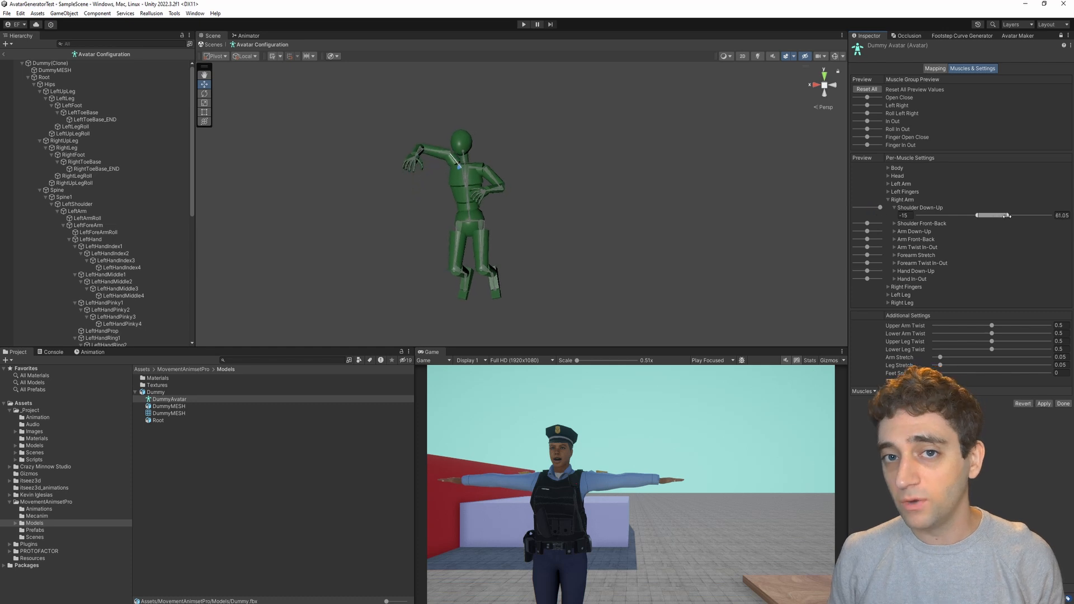
{"action": "left_click_drag", "start_coordinate": [1010, 215], "coordinate": [1000, 215]}
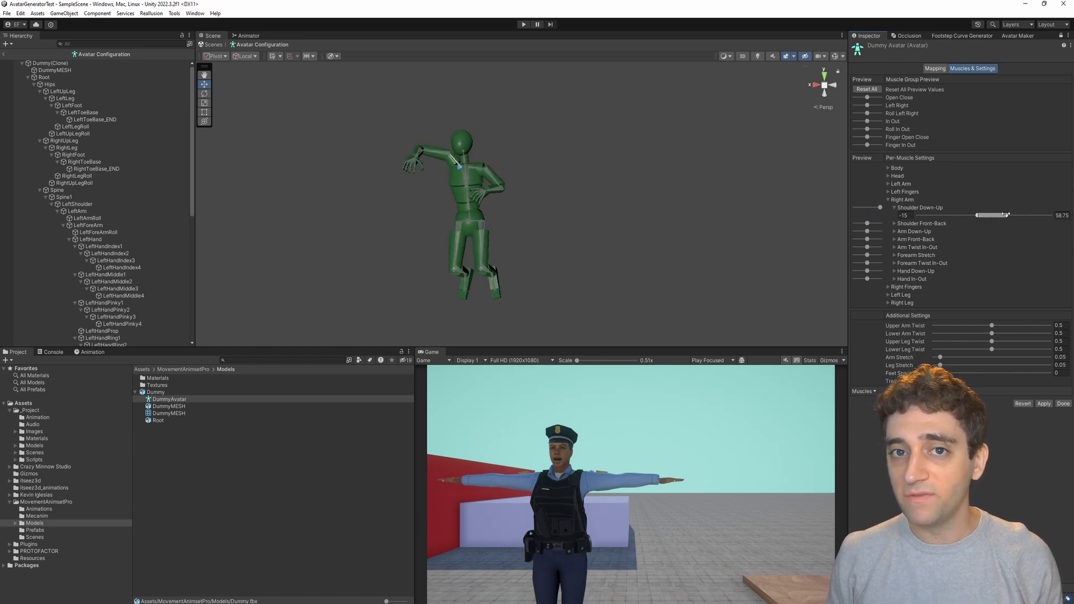
{"action": "left_click_drag", "start_coordinate": [1004, 214], "coordinate": [986, 215]}
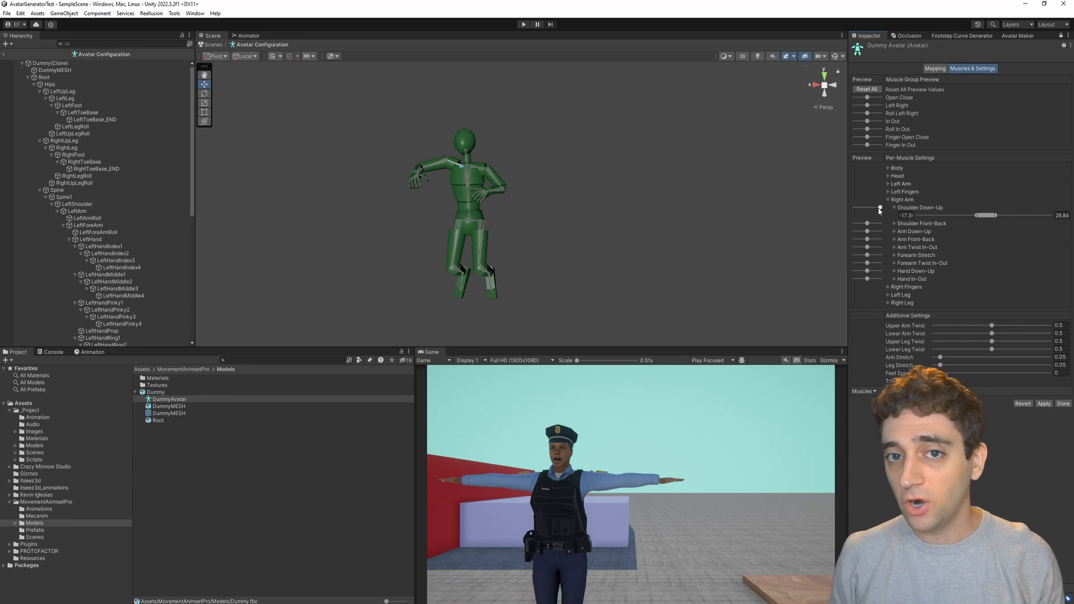
{"action": "left_click_drag", "start_coordinate": [946, 215], "coordinate": [968, 215]}
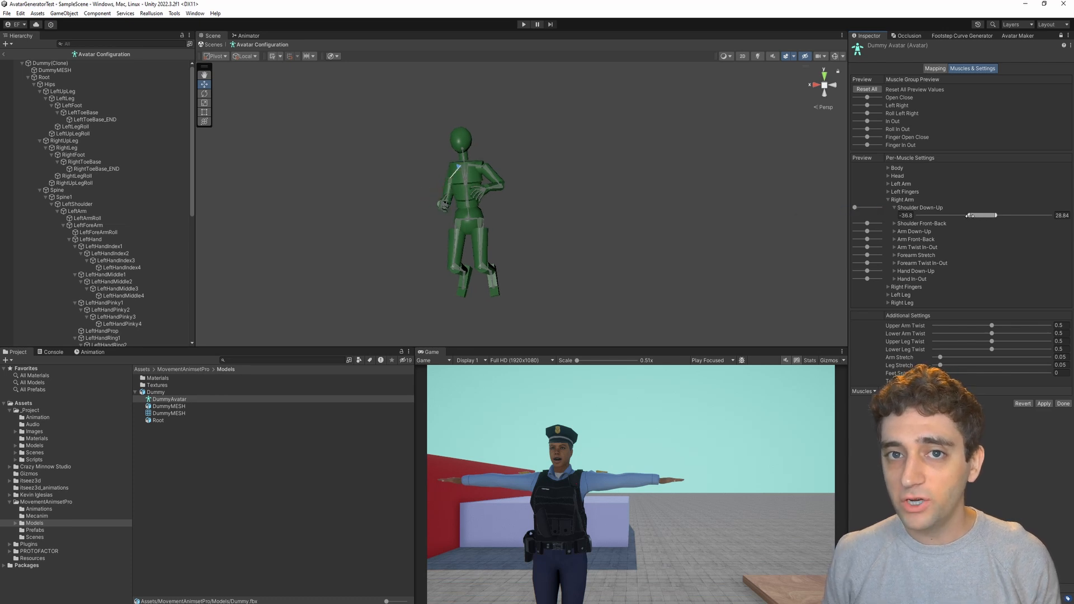
{"action": "left_click_drag", "start_coordinate": [980, 215], "coordinate": [964, 214]}
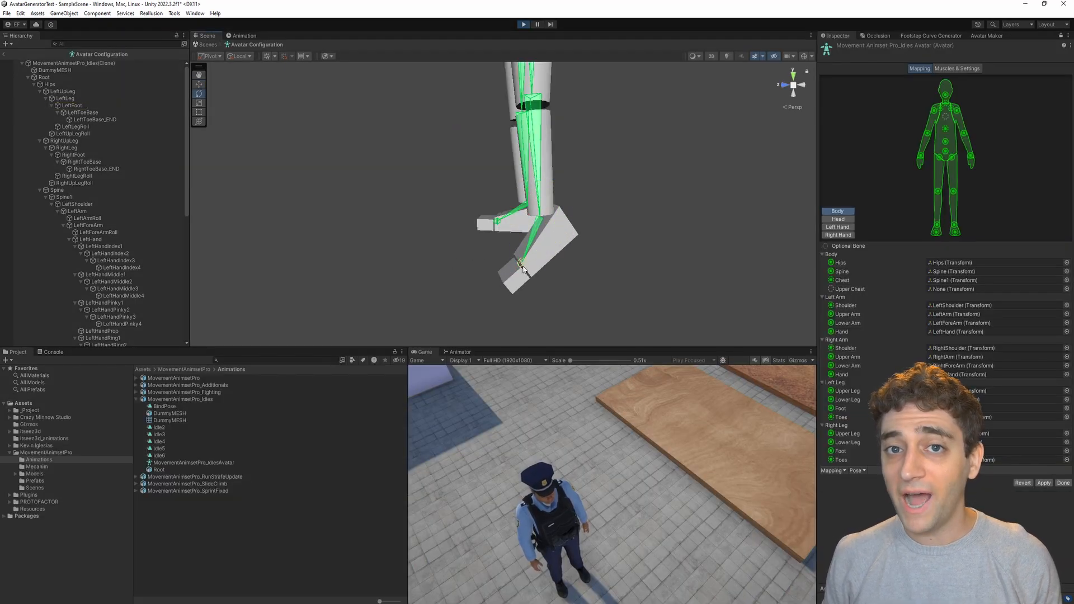
View the bone mapping of the Movement Animset Pro_Idles avatar configuration.
{"action": "left_click", "coordinate": [837, 227]}
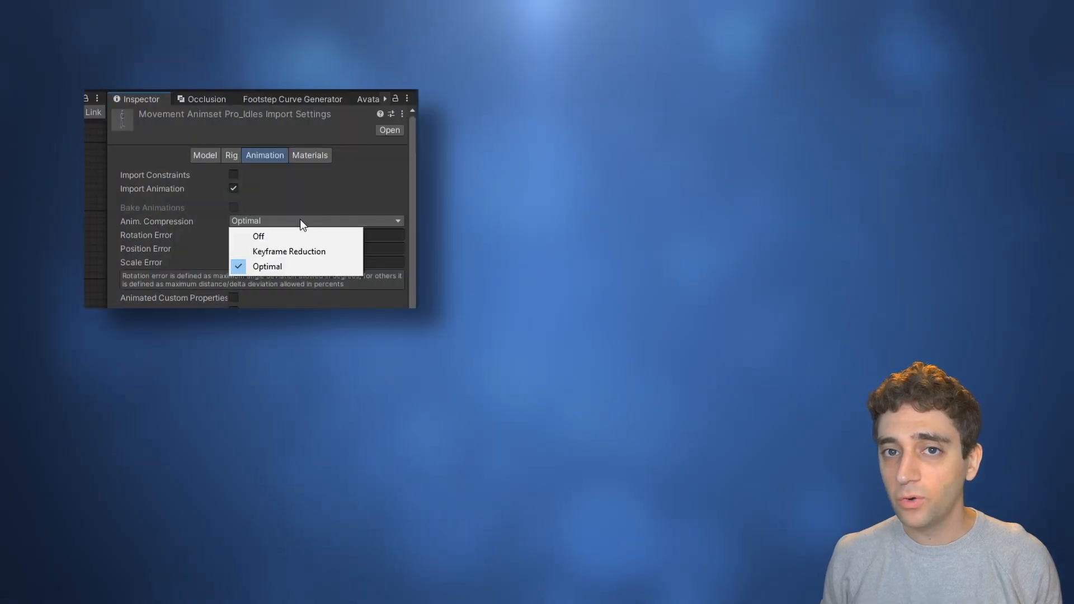
Set Anim. Compression to Off for the Idles import, then select the Idle state.
{"action": "left_click", "coordinate": [258, 236]}
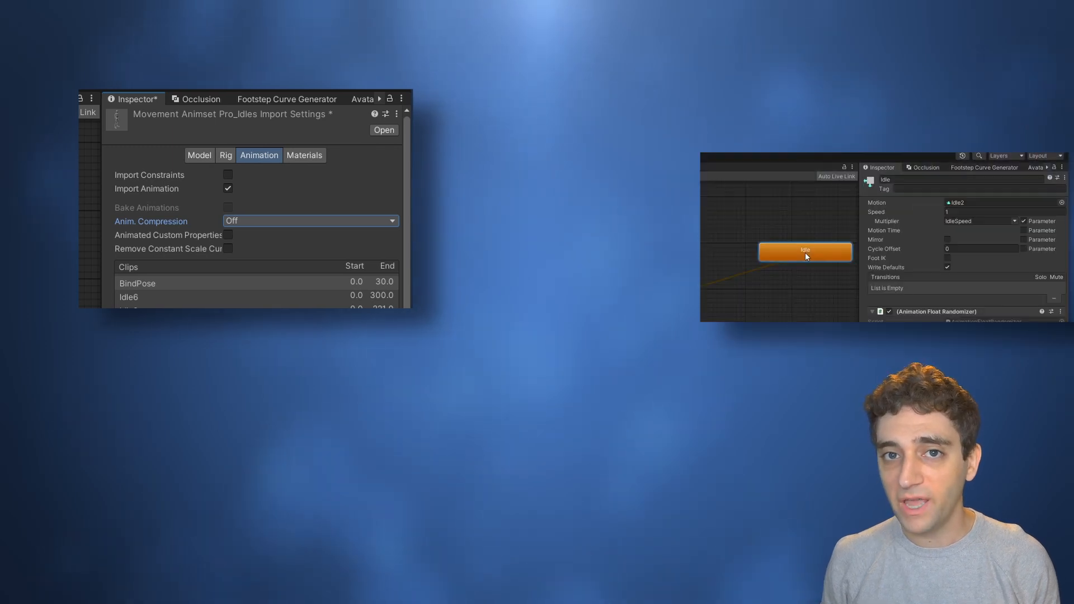
{"action": "left_click", "coordinate": [947, 259]}
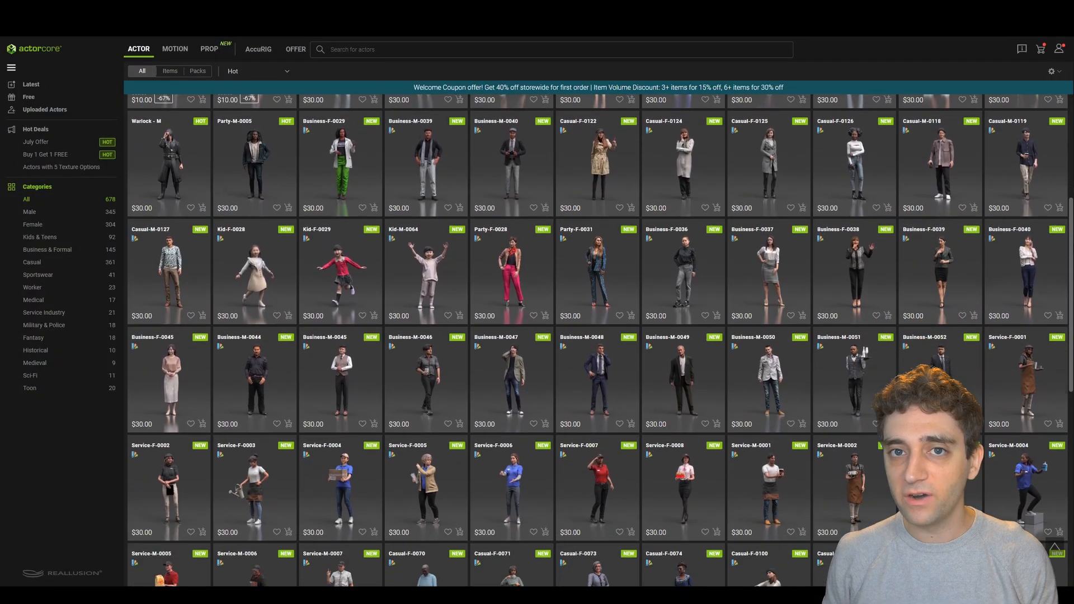
Browse the ActorCore catalogue and preview the Service-M-0002 actor.
{"action": "scroll", "scroll_direction": "down", "scroll_amount": 3}
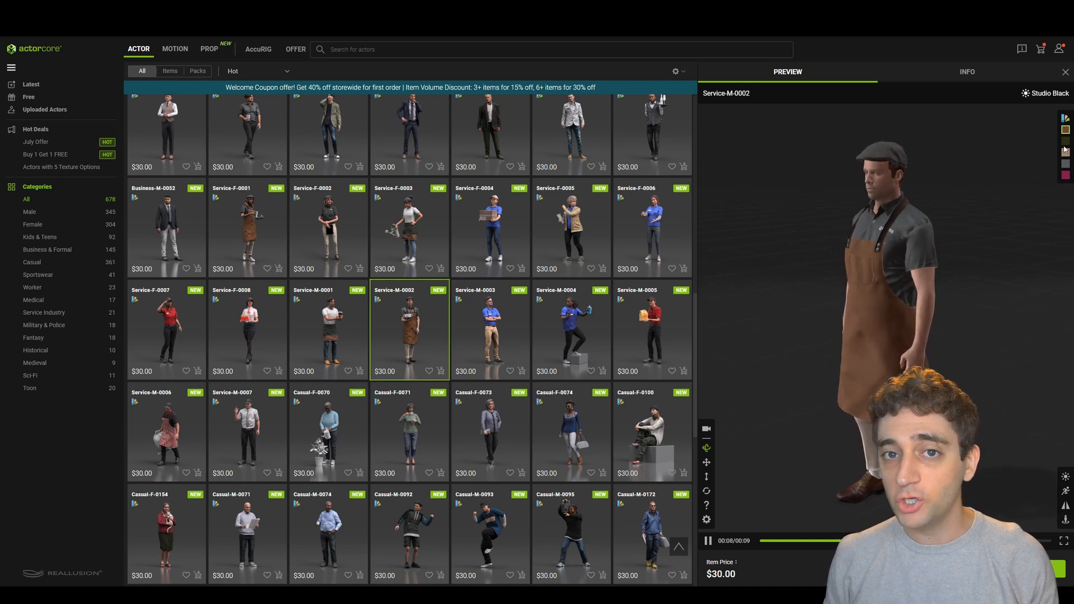
{"action": "left_click", "coordinate": [1064, 142]}
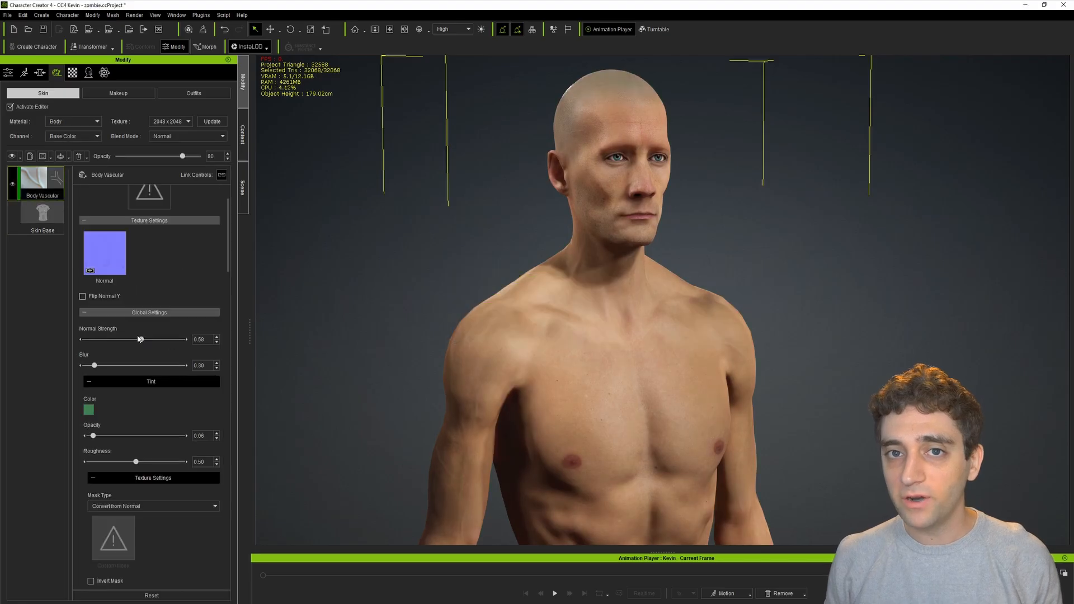
Select the Body Vascular skin layer and view its settings.
{"action": "left_click", "coordinate": [87, 409]}
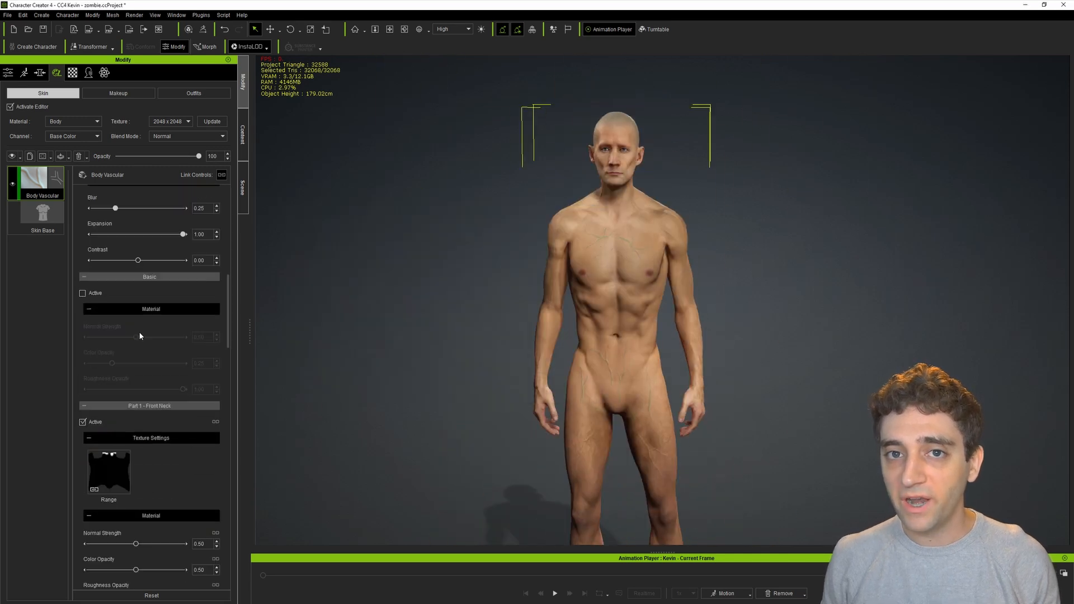
{"action": "left_click", "coordinate": [72, 121]}
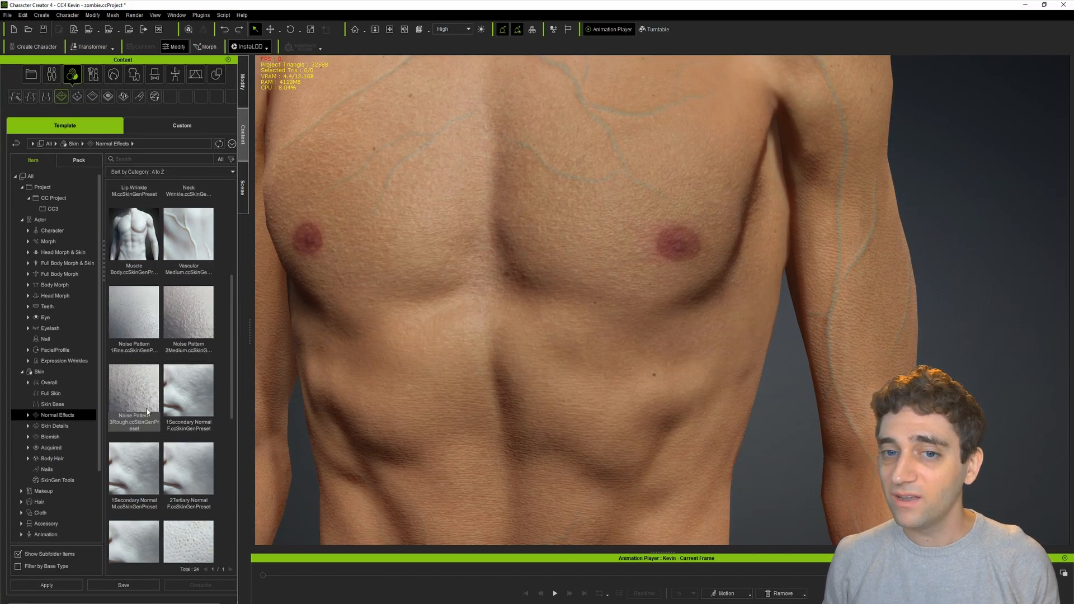
Lower the Color Noise layer opacity to 38 and view the Skin Base layer.
{"action": "left_click", "coordinate": [177, 47]}
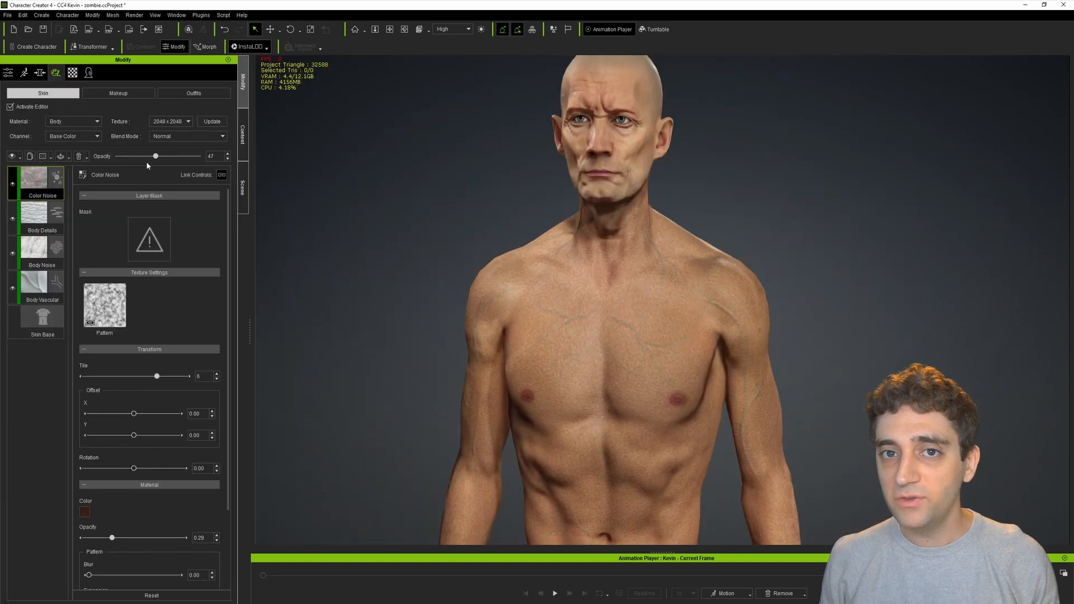
{"action": "left_click_drag", "start_coordinate": [156, 155], "coordinate": [149, 155]}
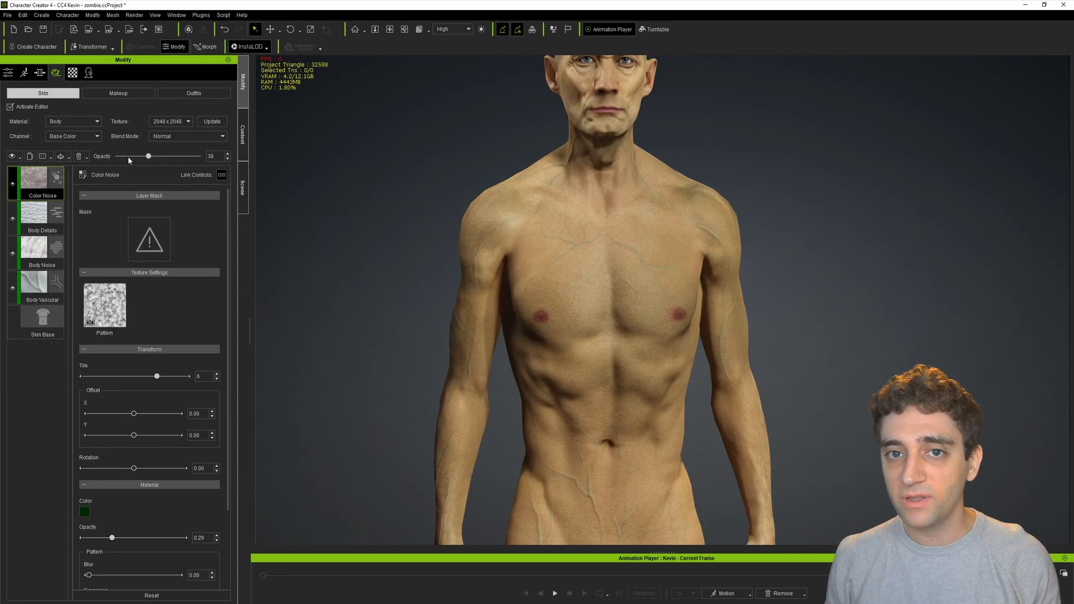
{"action": "left_click", "coordinate": [36, 315]}
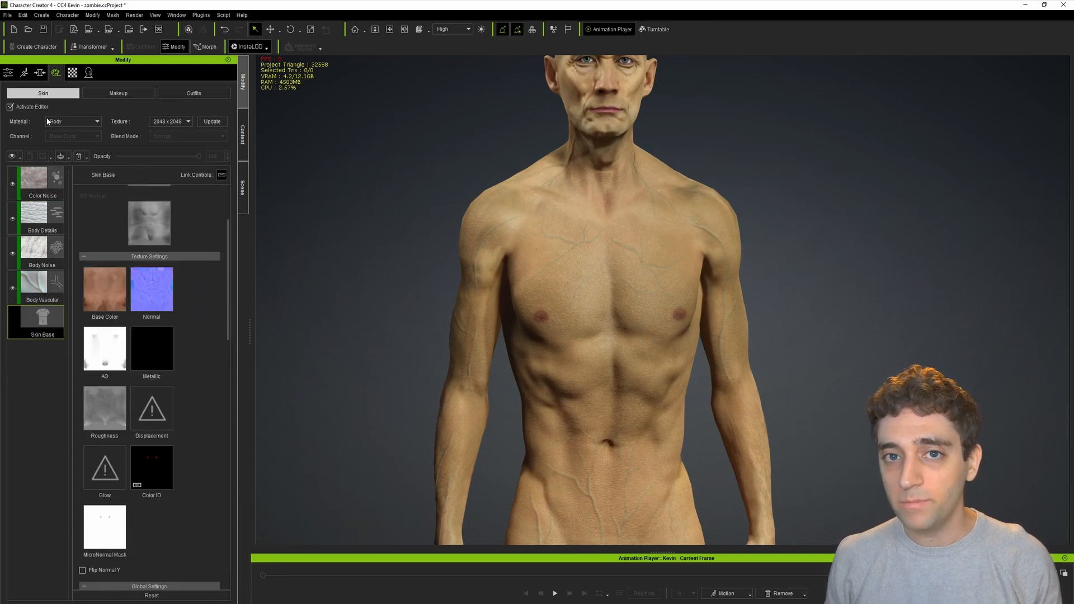